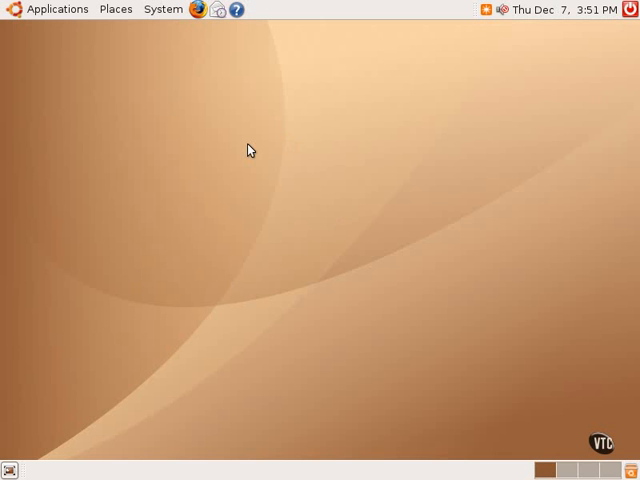
mouse_move(114, 9)
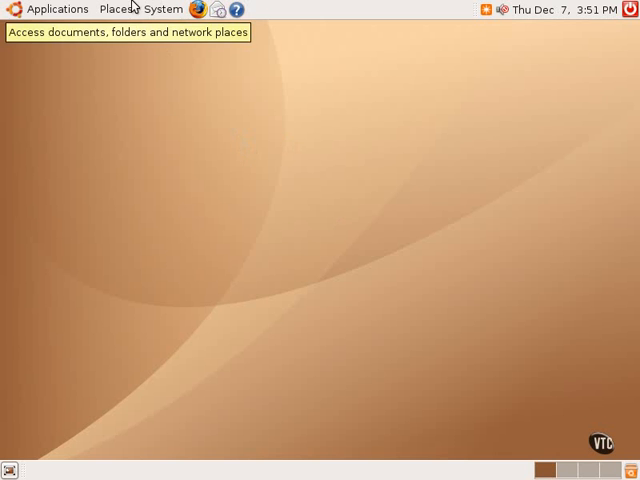
- Open the Home Folder from the Places menu in a Nautilus window
left_click(116, 9)
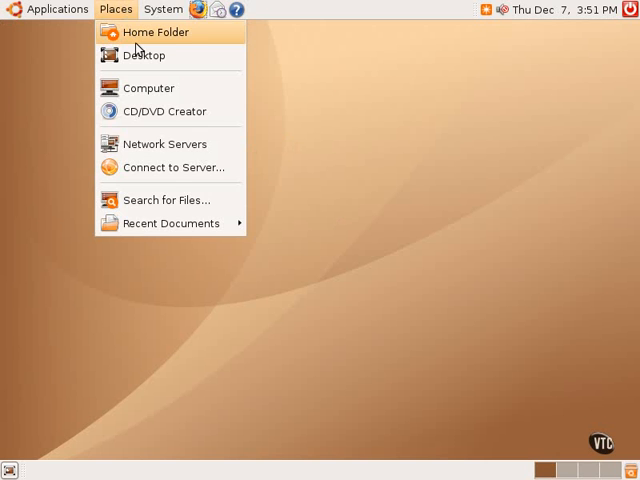
left_click(162, 9)
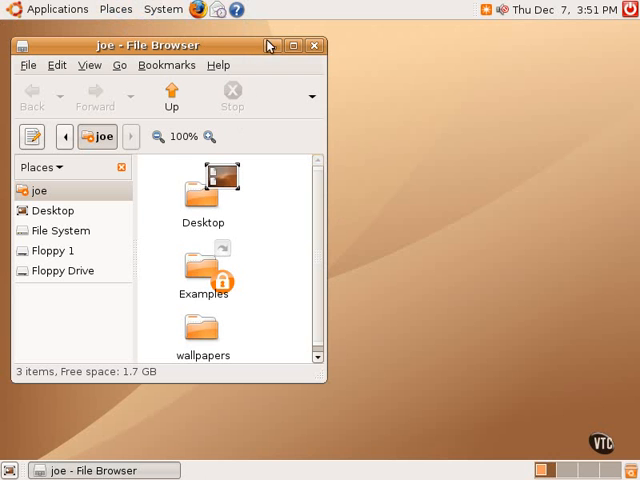
mouse_move(312, 46)
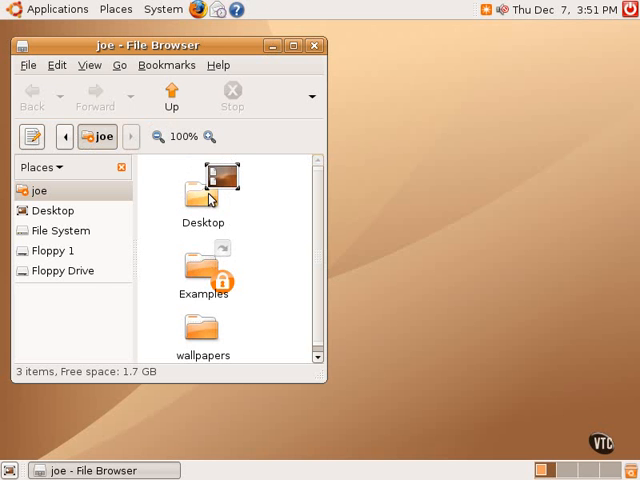
- Cancel the Open With dialog for the Desktop folder, then close the home folder window
right_click(203, 190)
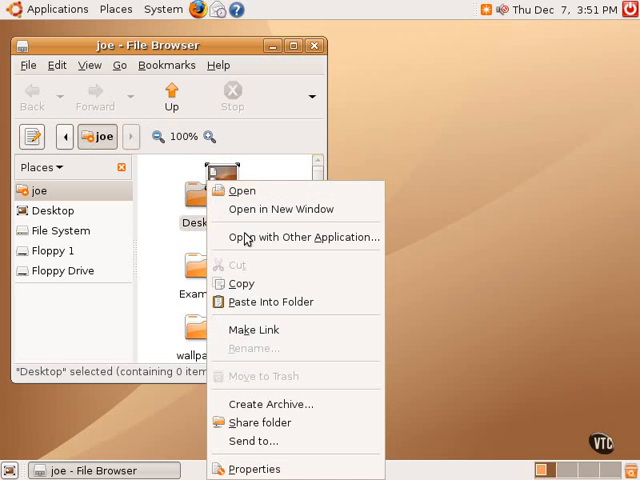
left_click(297, 237)
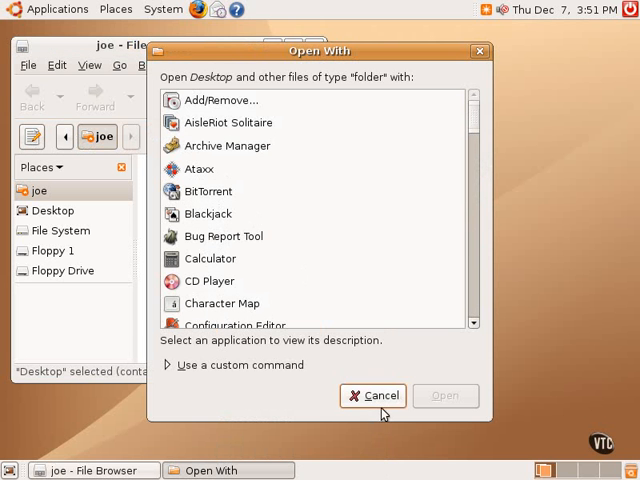
mouse_move(448, 288)
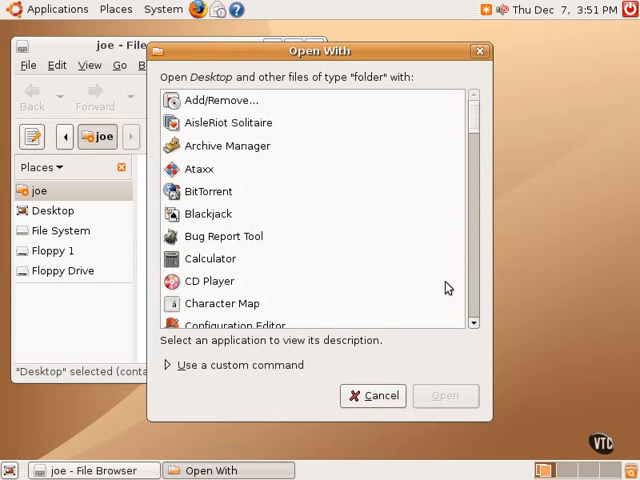
mouse_move(487, 36)
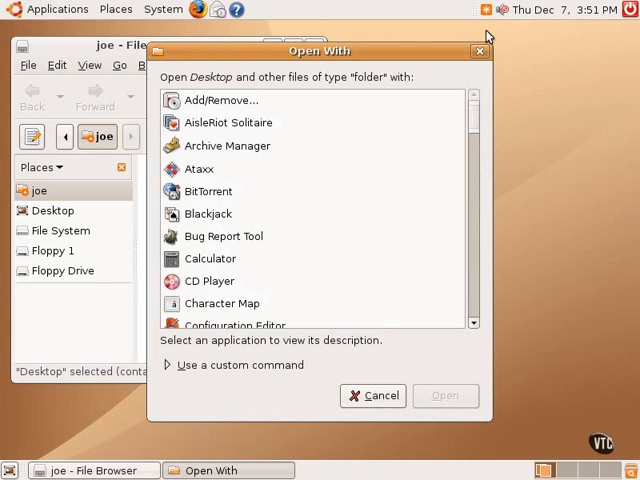
left_click(374, 395)
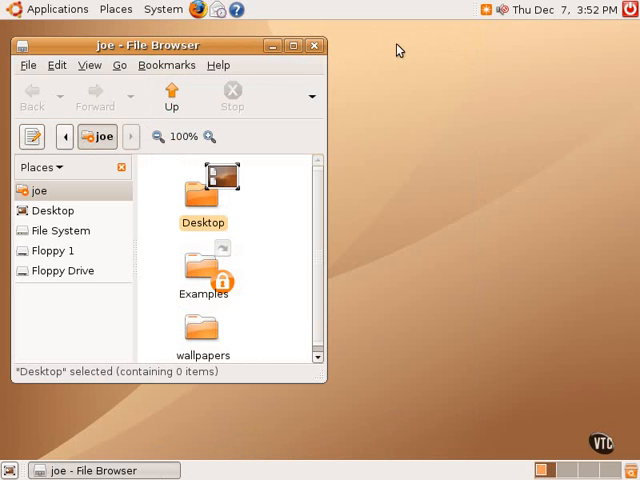
left_click(315, 45)
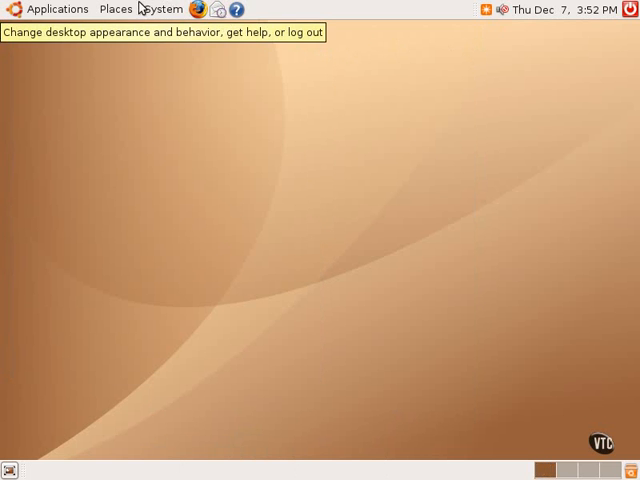
- Open System > Preferences > Theme and scroll through the theme list
left_click(162, 9)
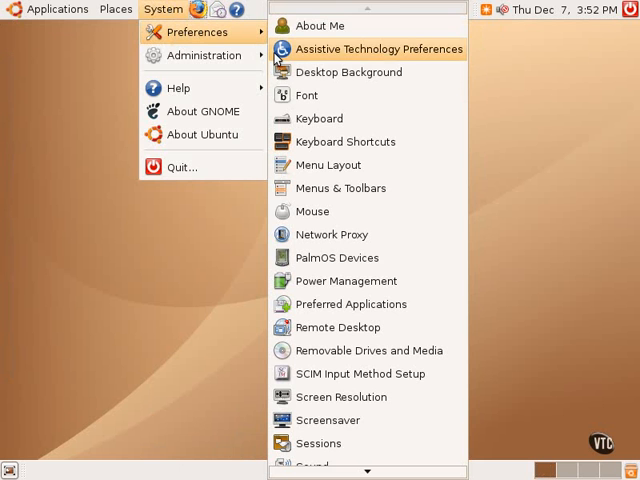
mouse_move(318, 443)
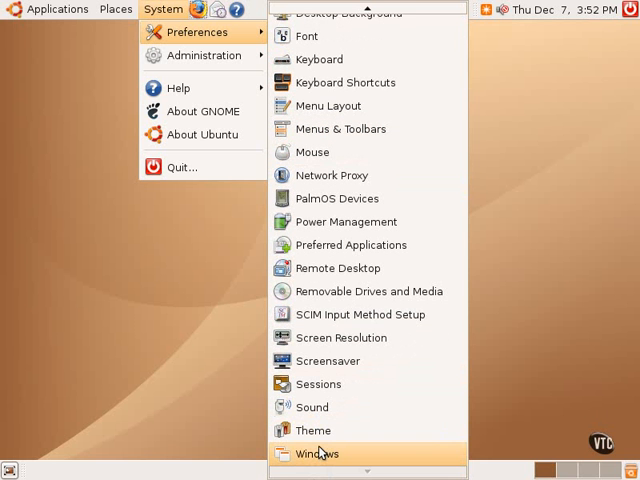
left_click(313, 430)
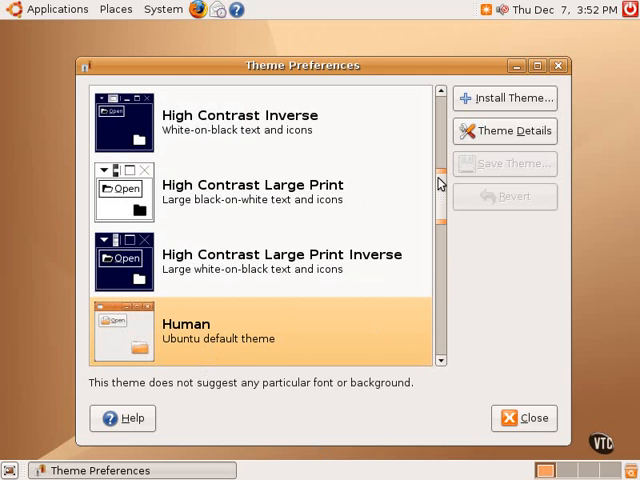
scroll("down", 3)
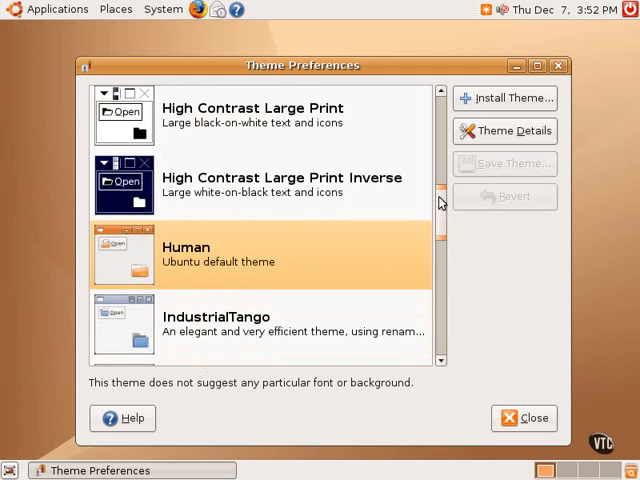
scroll("down", 3)
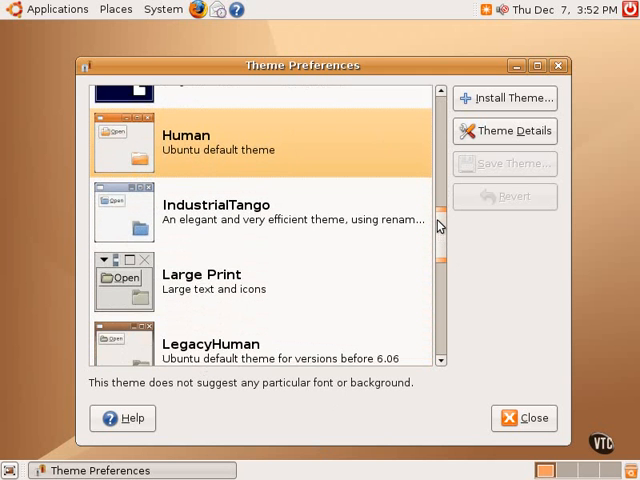
scroll("down", 3)
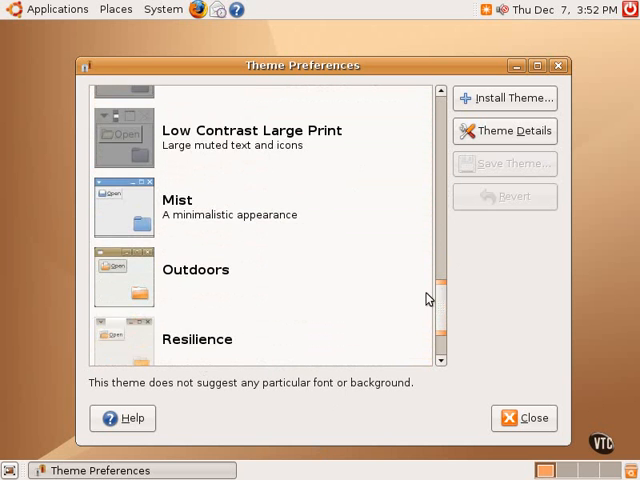
scroll("down", 3)
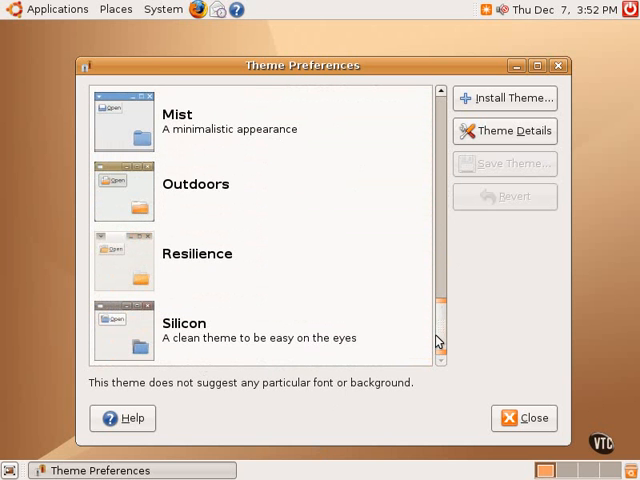
scroll("down", 3)
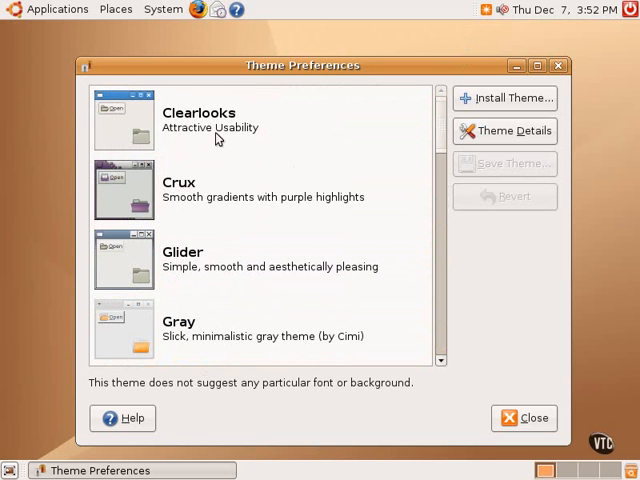
mouse_move(487, 423)
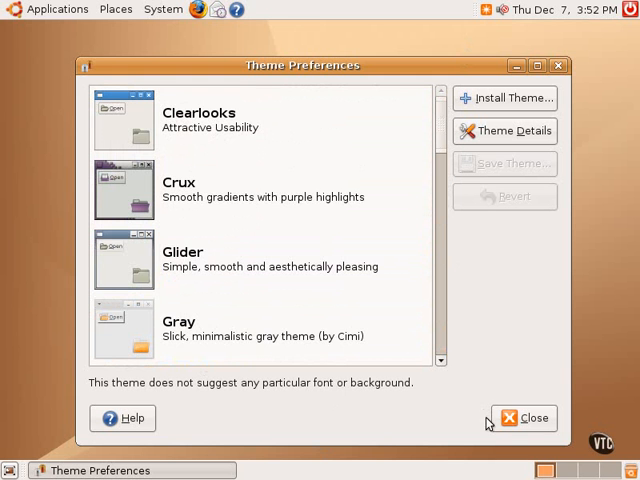
scroll("down", 3)
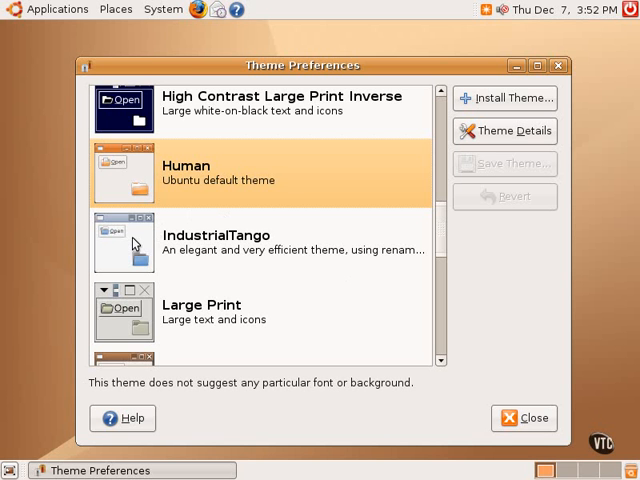
mouse_move(135, 244)
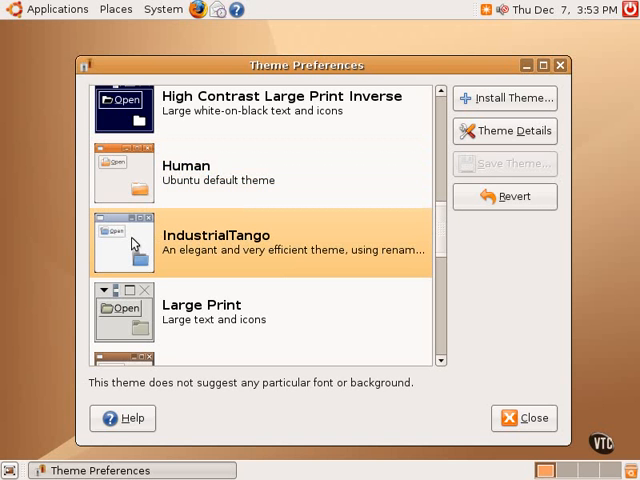
mouse_move(232, 235)
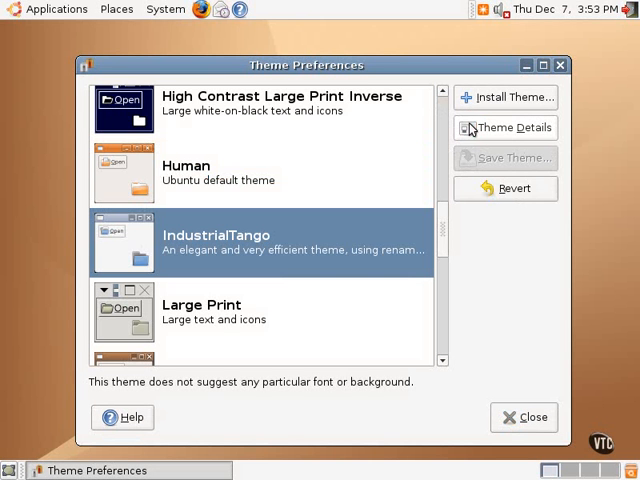
mouse_move(476, 198)
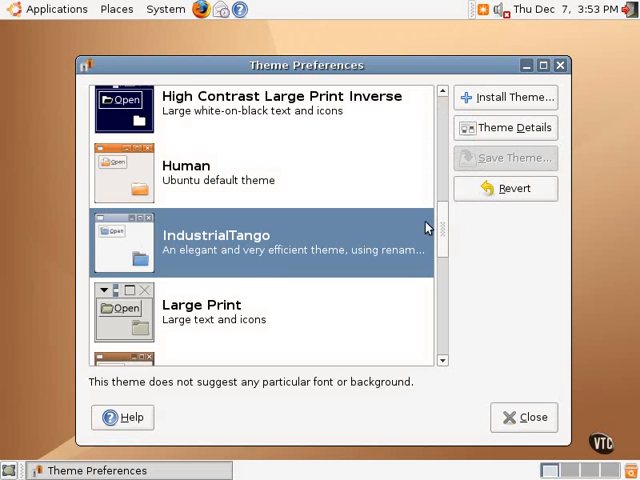
mouse_move(168, 180)
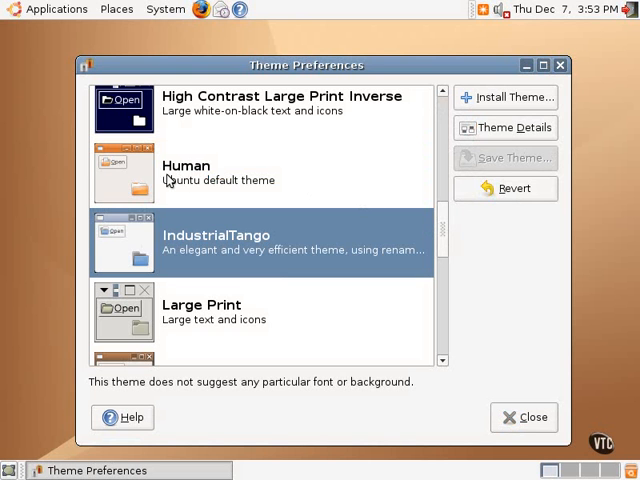
left_click(186, 172)
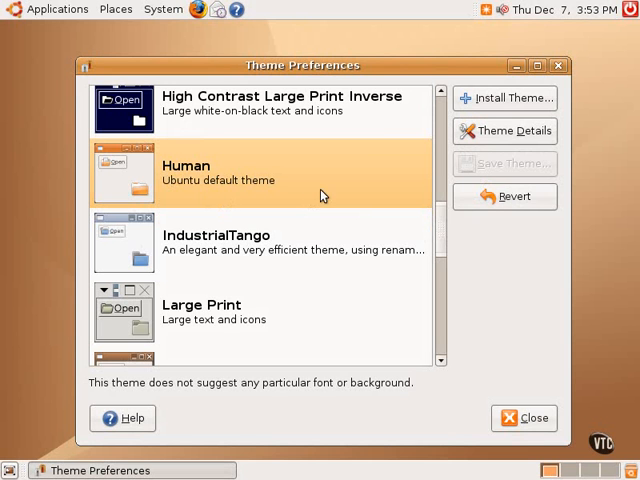
mouse_move(450, 236)
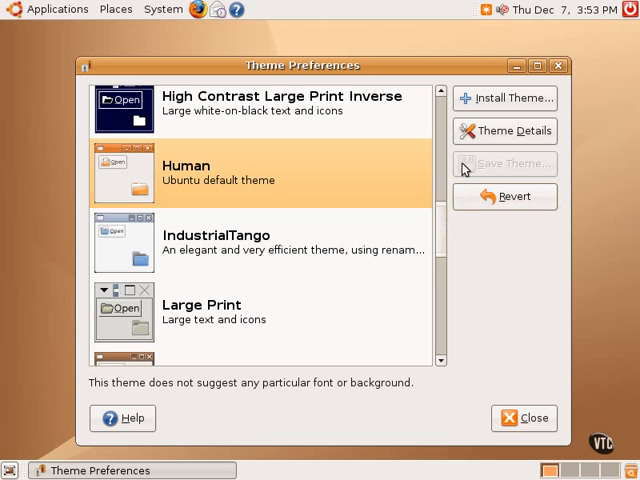
mouse_move(464, 168)
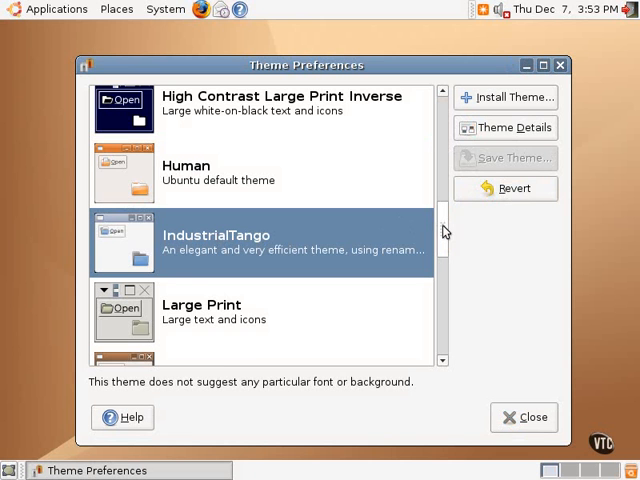
scroll("down", 3)
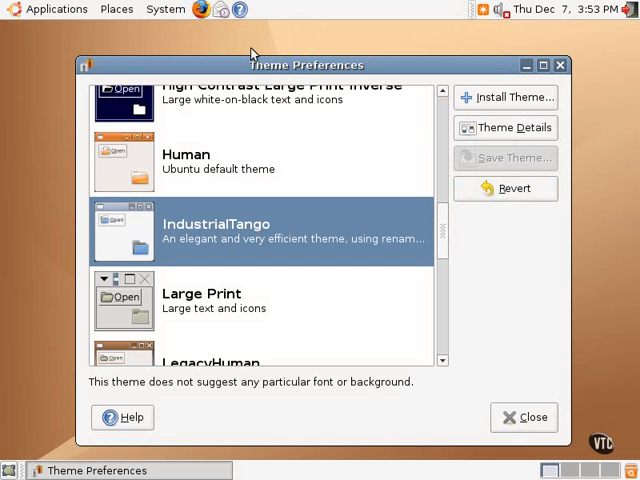
mouse_move(116, 9)
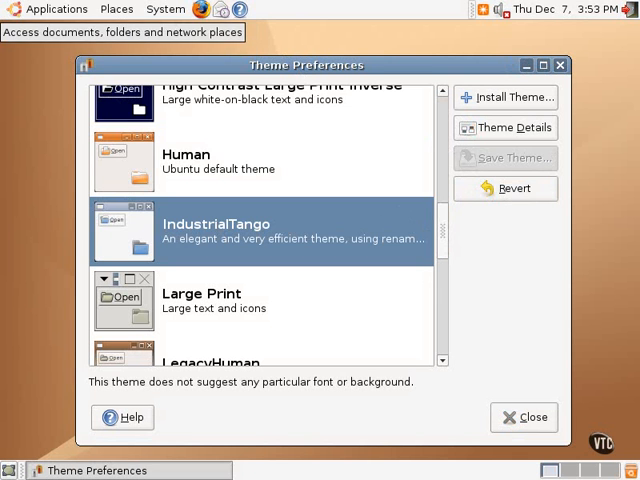
left_click(116, 8)
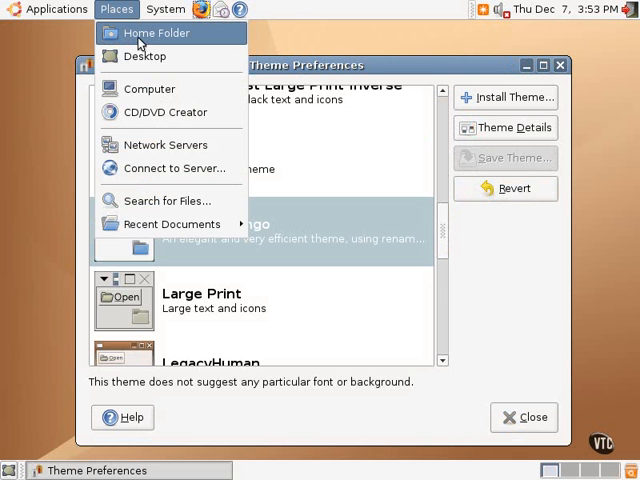
left_click(116, 9)
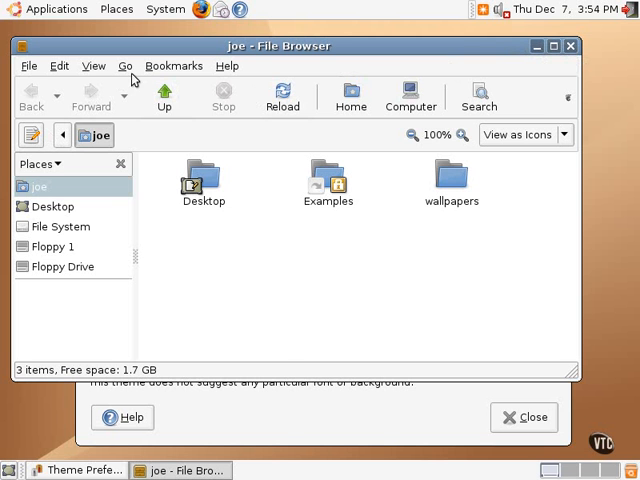
left_click(173, 65)
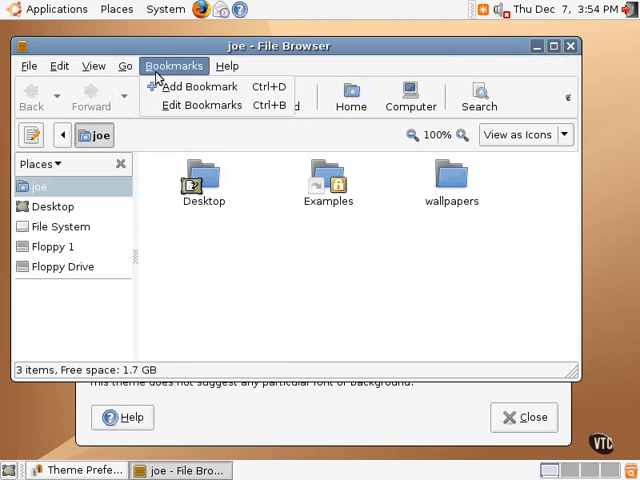
left_click(93, 66)
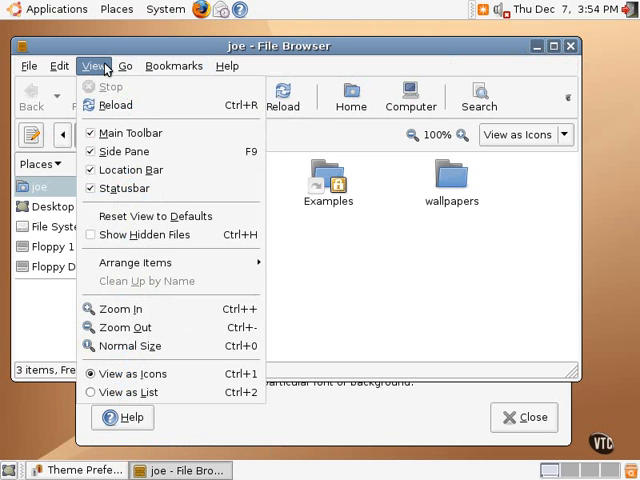
left_click(173, 65)
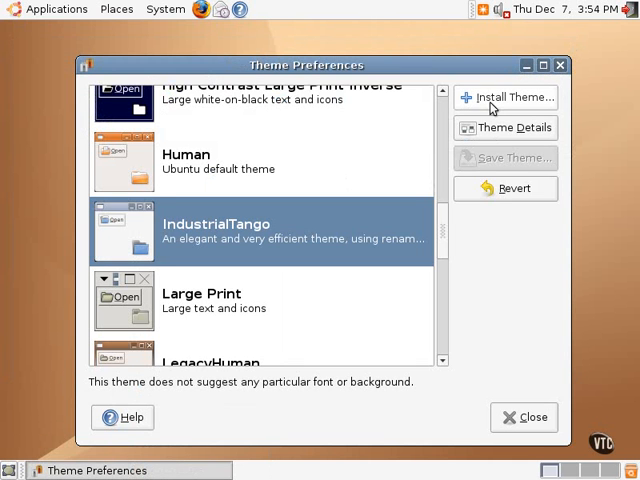
mouse_move(481, 128)
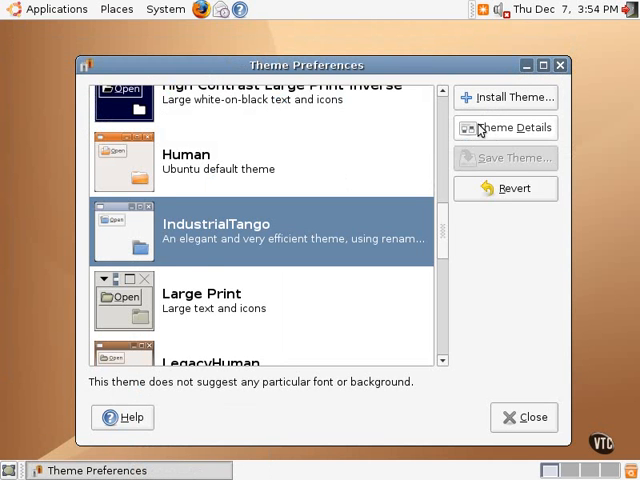
left_click(505, 127)
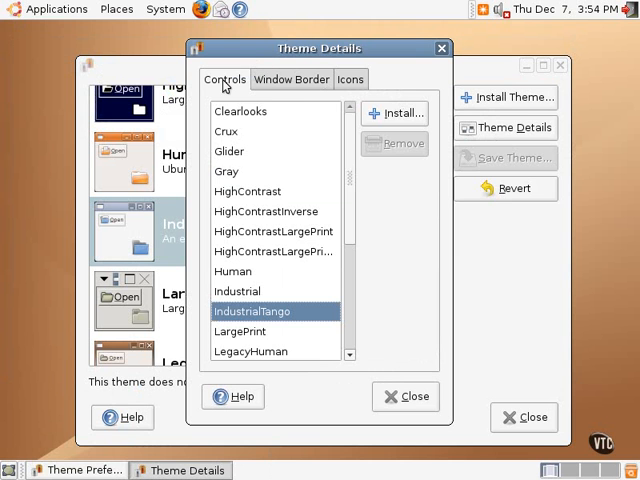
left_click(290, 79)
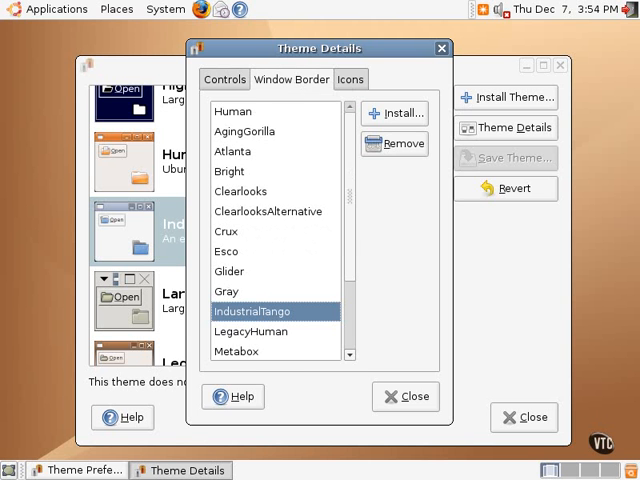
left_click(349, 79)
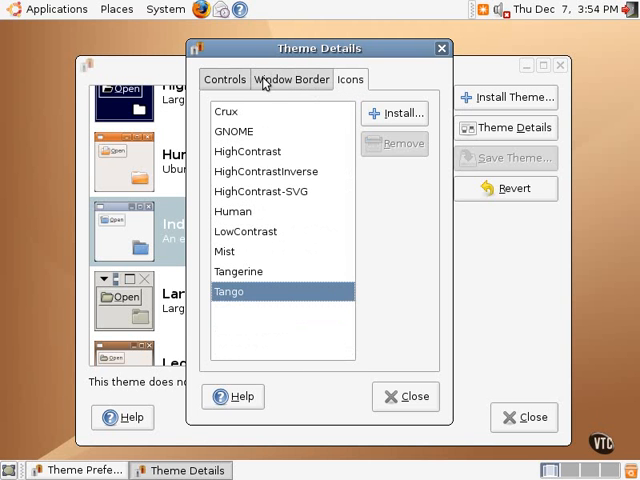
mouse_move(392, 400)
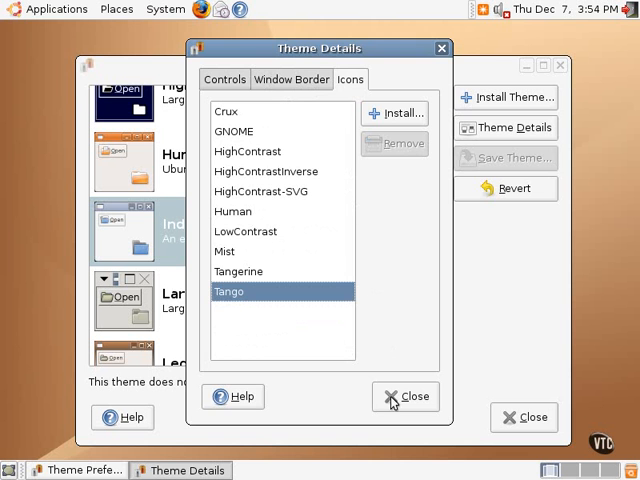
left_click(405, 396)
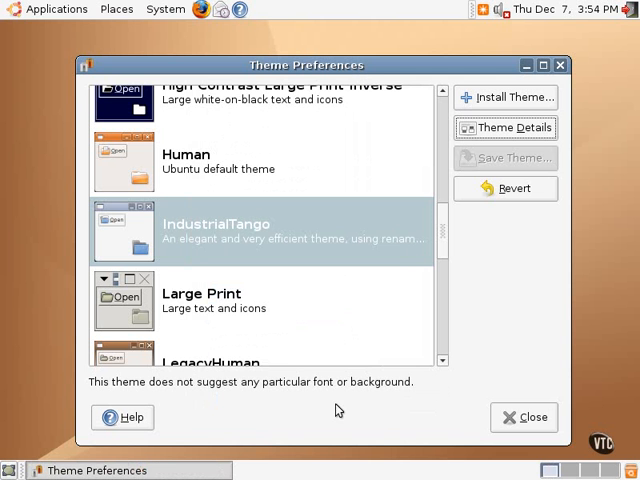
mouse_move(201, 9)
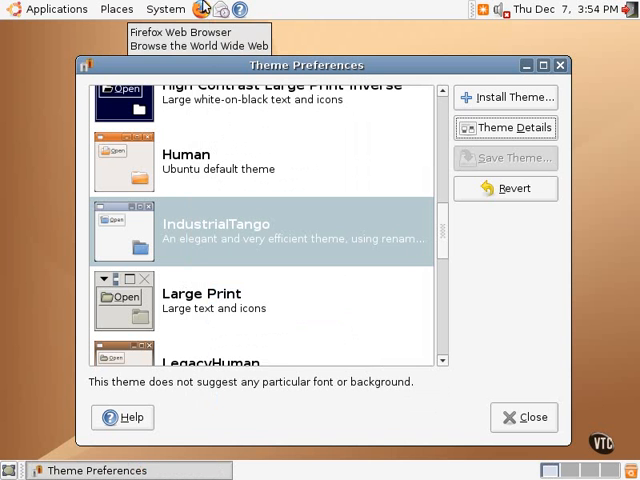
left_click(201, 9)
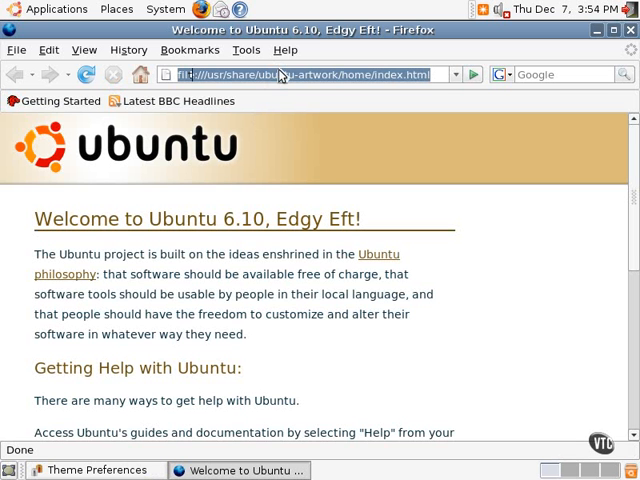
type("http://art.gnome.org/")
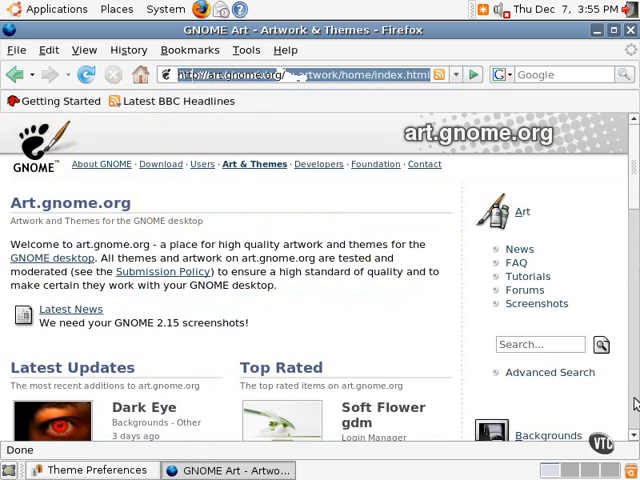
- Scroll the All Themes page down to the Clearlooks-LemonGraphite entry
scroll("down", 3)
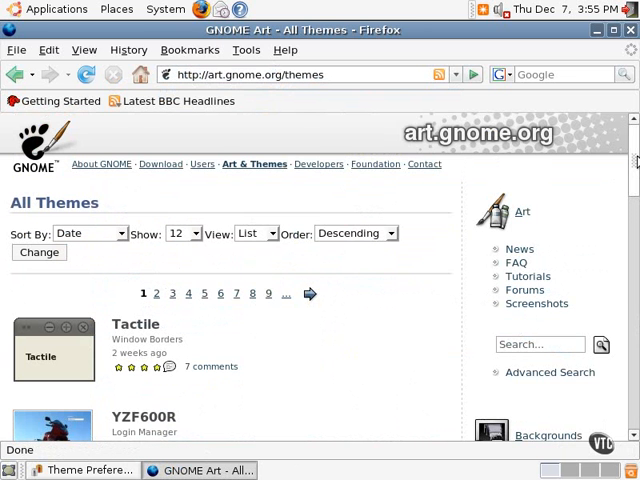
scroll("down", 3)
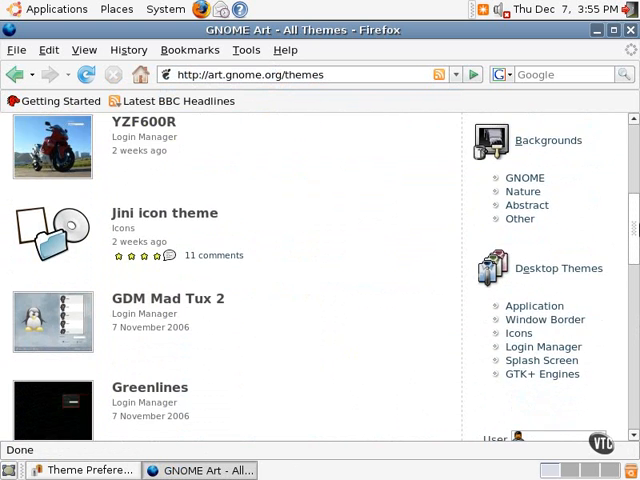
scroll("down", 3)
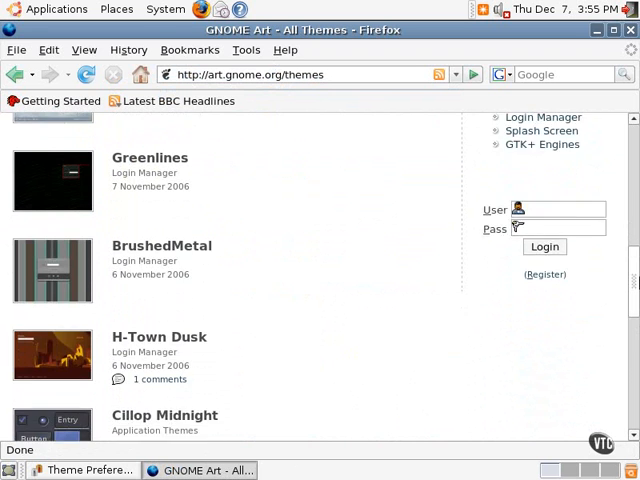
scroll("down", 3)
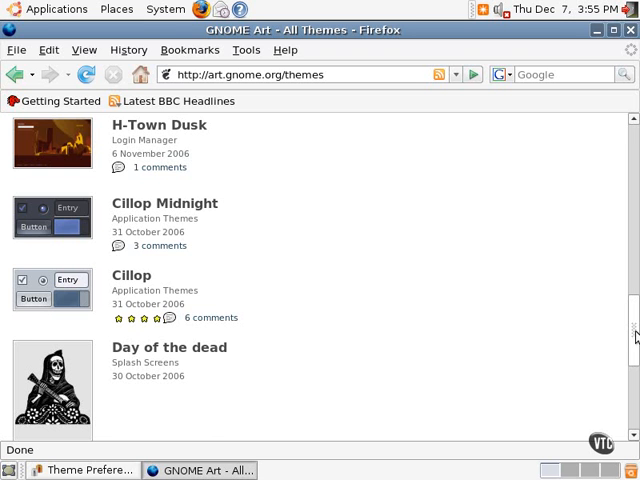
mouse_move(149, 275)
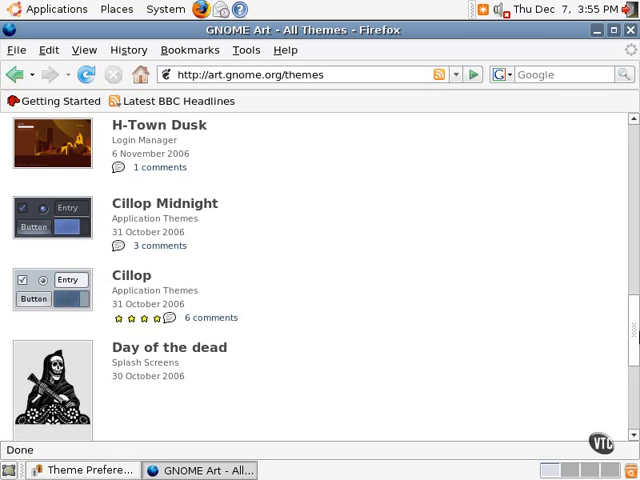
scroll("down", 3)
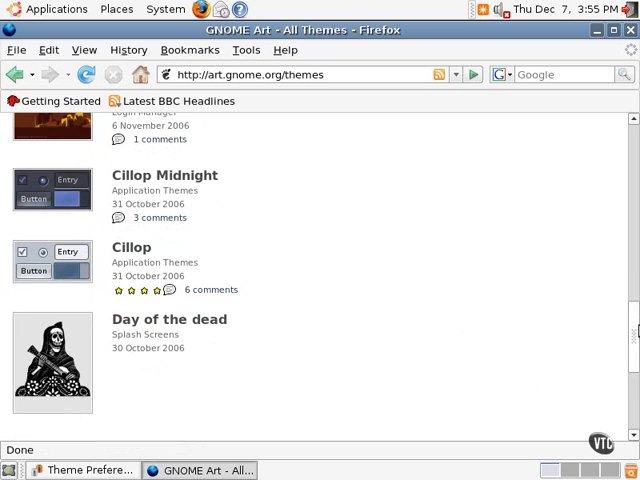
scroll("down", 3)
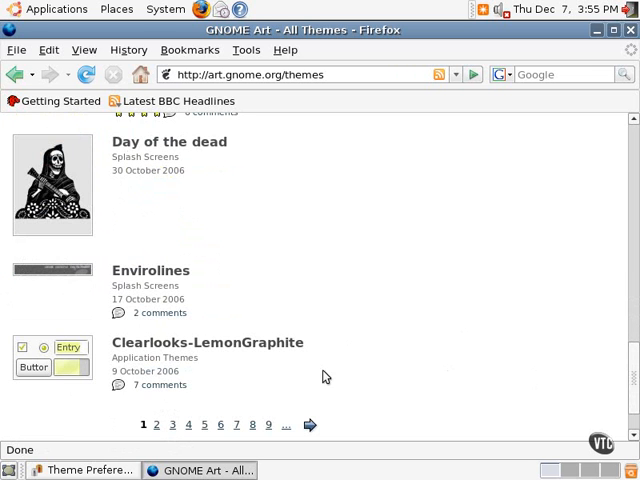
mouse_move(205, 352)
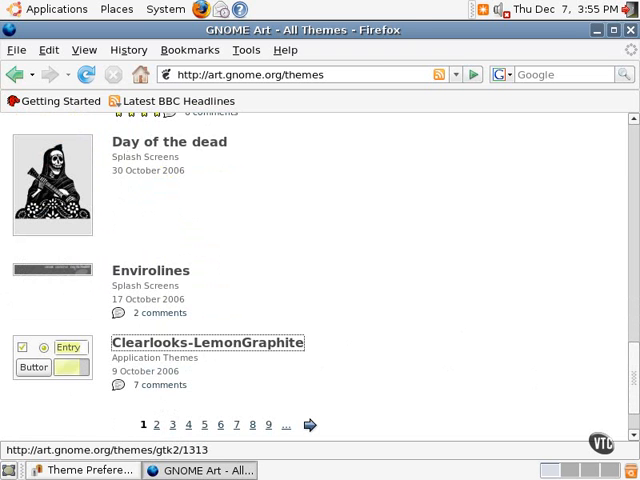
- Open the Clearlooks-LemonGraphite page and drag its Download link into Theme Preferences
left_click(208, 342)
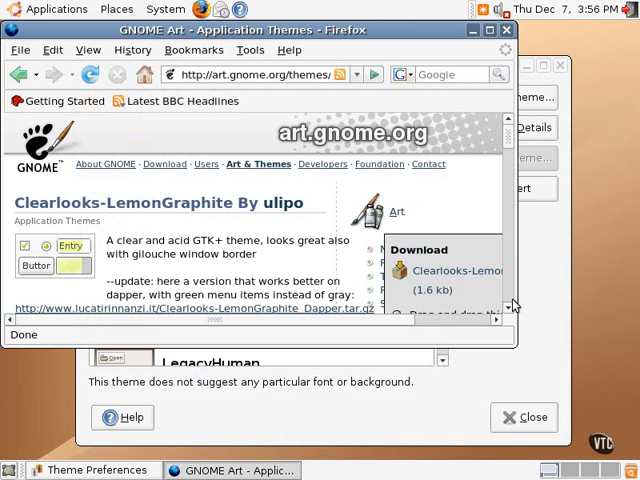
left_click(94, 470)
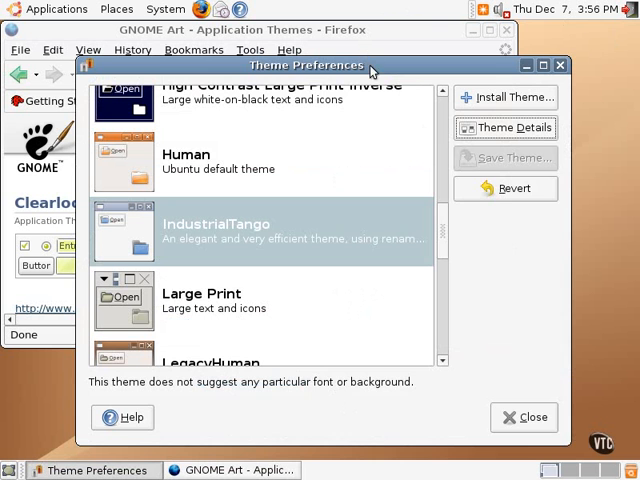
left_click_drag(306, 64, 404, 78)
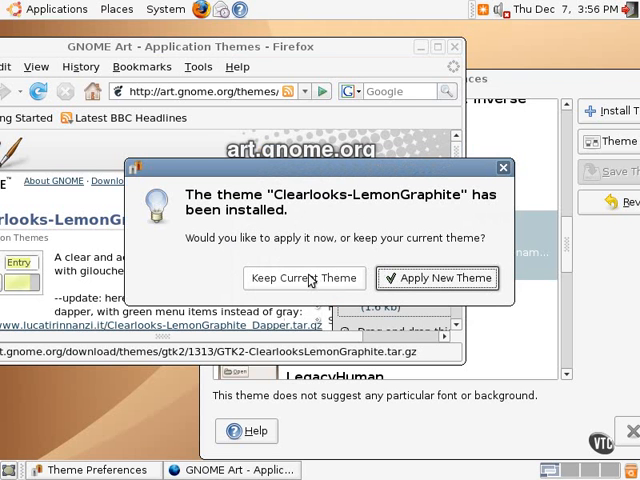
- Choose Keep Current Theme in the install prompt and close Firefox
left_click(304, 278)
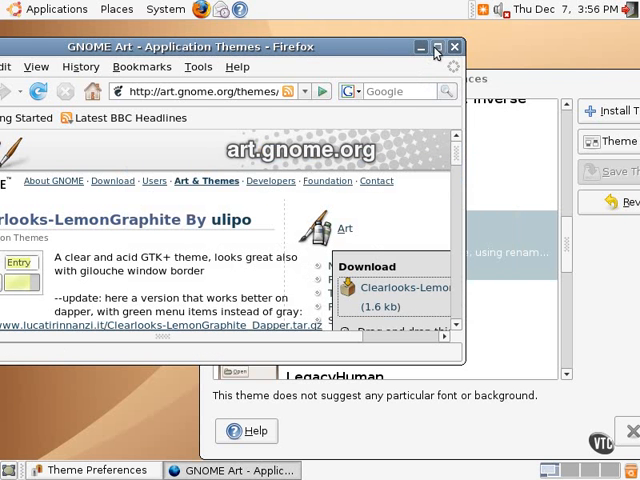
mouse_move(455, 47)
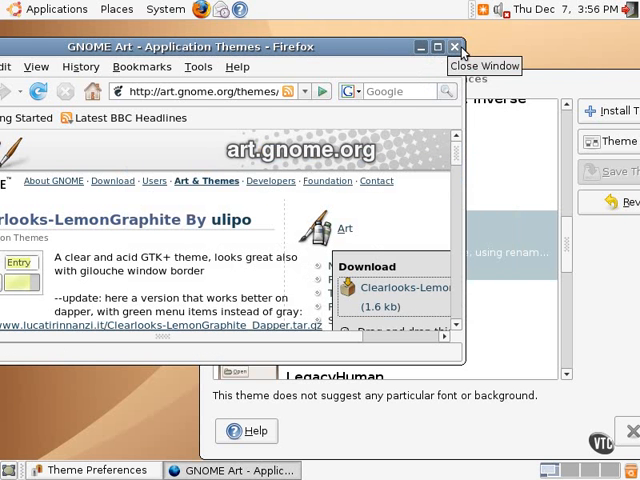
left_click(454, 47)
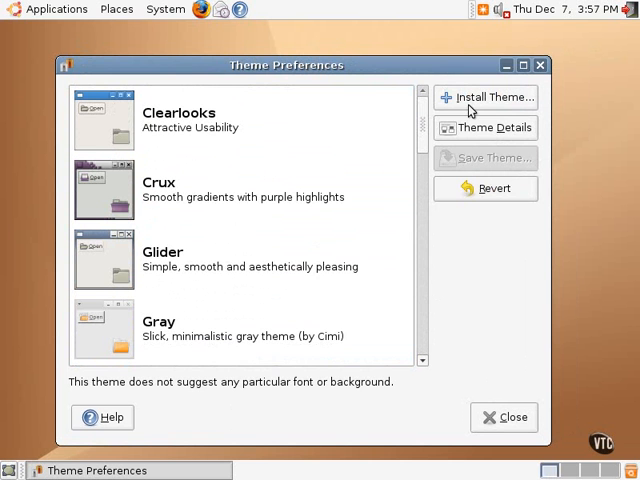
mouse_move(458, 138)
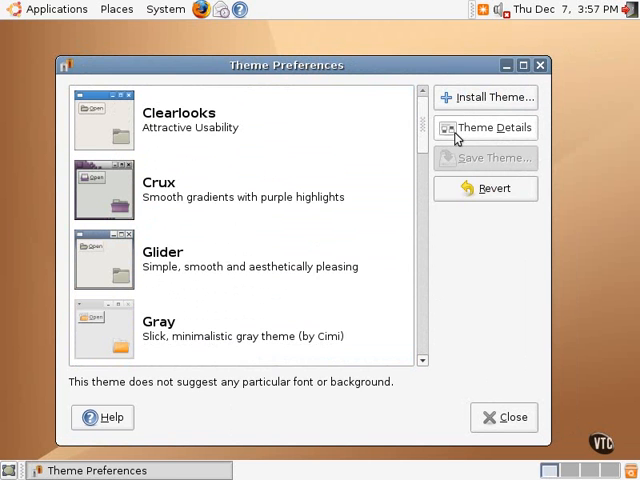
left_click(494, 127)
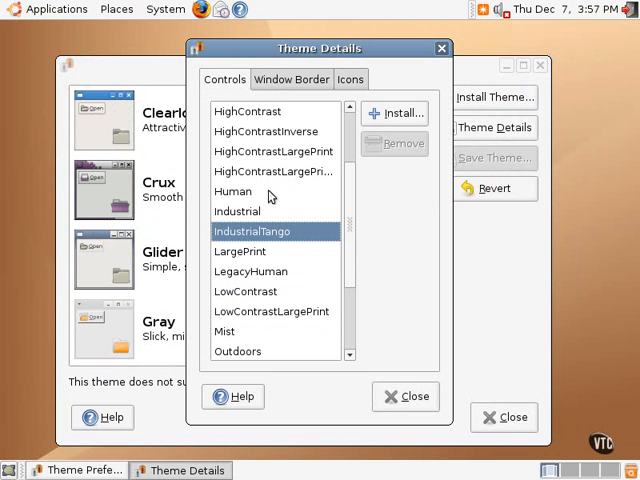
mouse_move(360, 227)
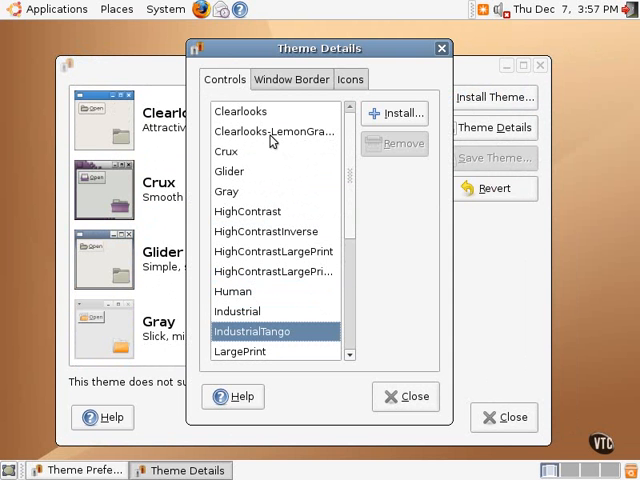
mouse_move(262, 140)
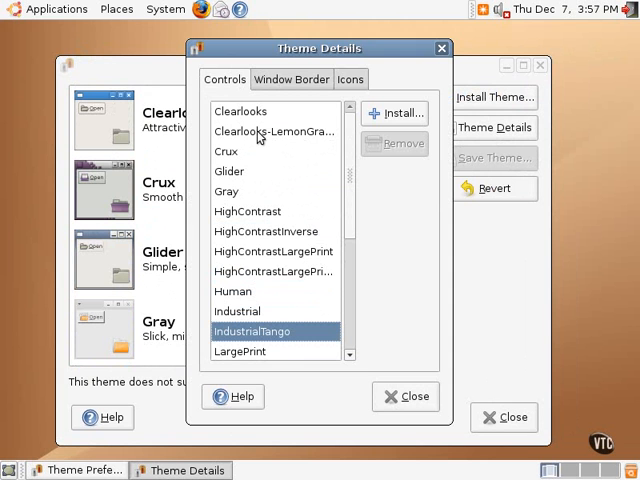
mouse_move(278, 188)
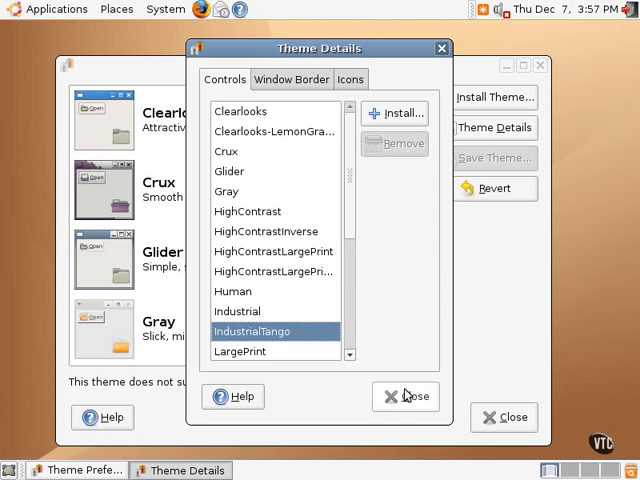
left_click(405, 396)
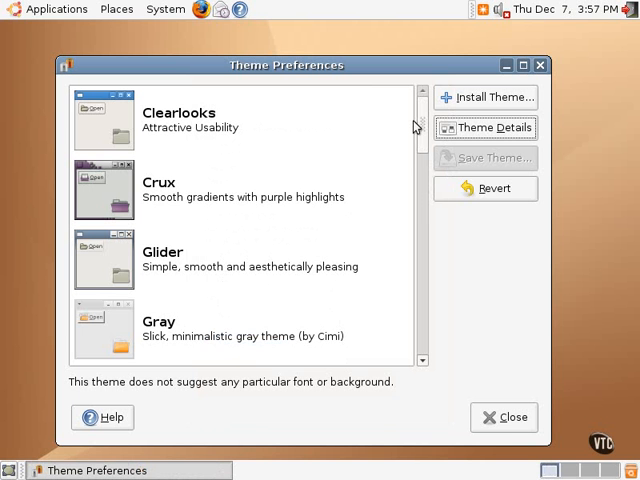
- Scroll the theme list down to Silicon and close Theme Preferences
scroll("down", 3)
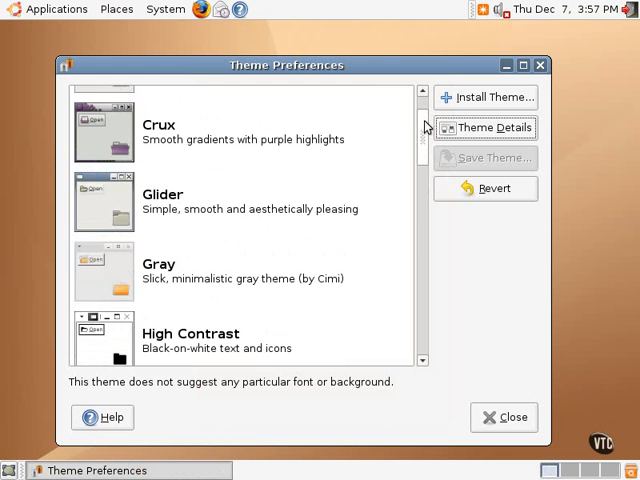
scroll("down", 3)
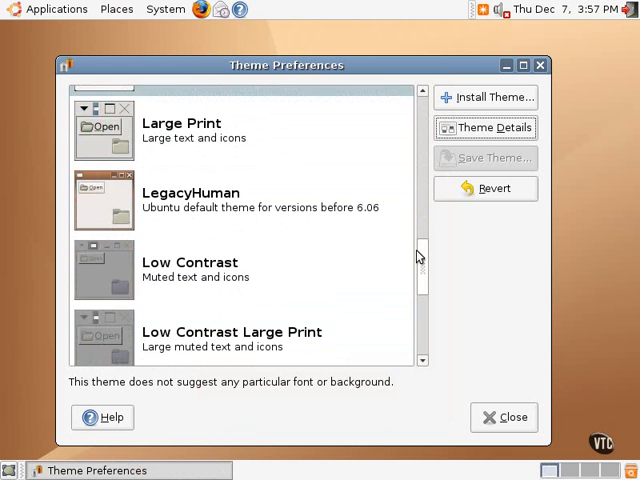
scroll("down", 3)
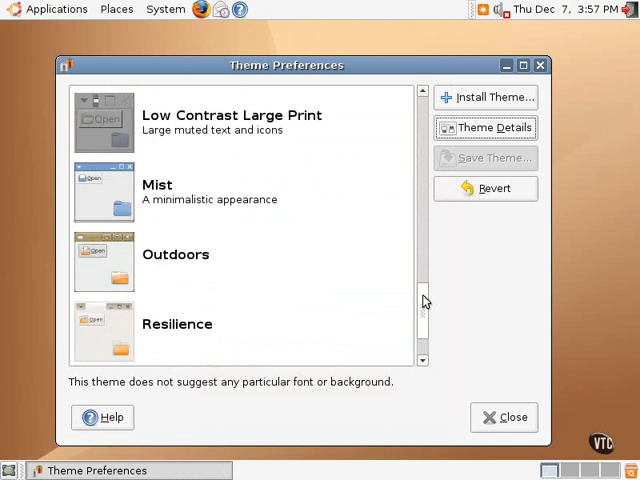
scroll("down", 3)
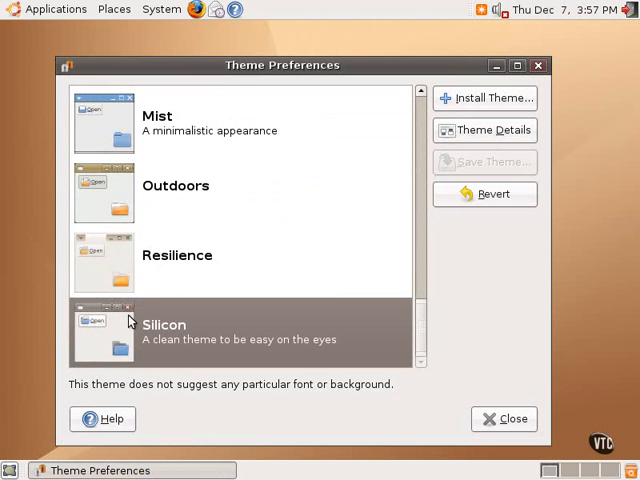
mouse_move(437, 410)
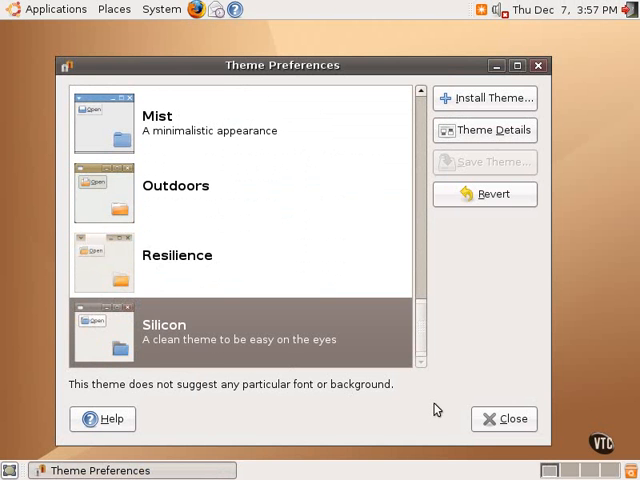
left_click(513, 418)
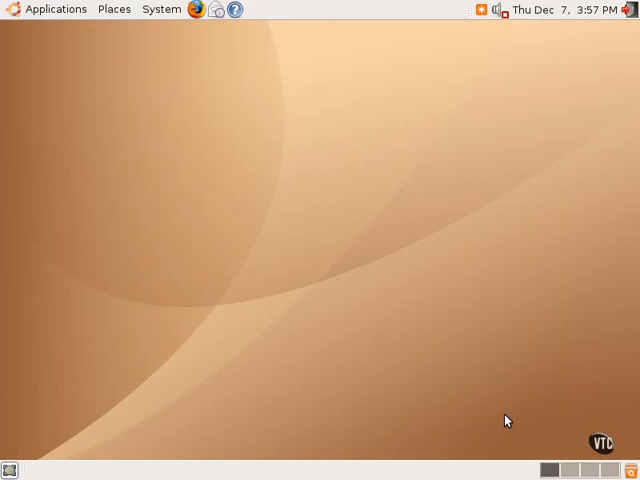